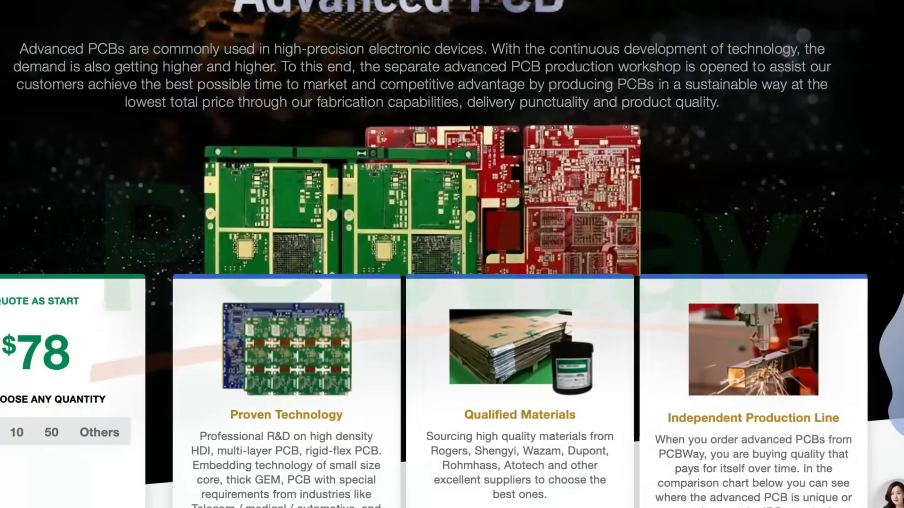
Scroll down the PCBWay Advanced PCB page to the 'PCB Prototype the Easy Way!' section.
{"action": "scroll", "scroll_direction": "down", "scroll_amount": 3}
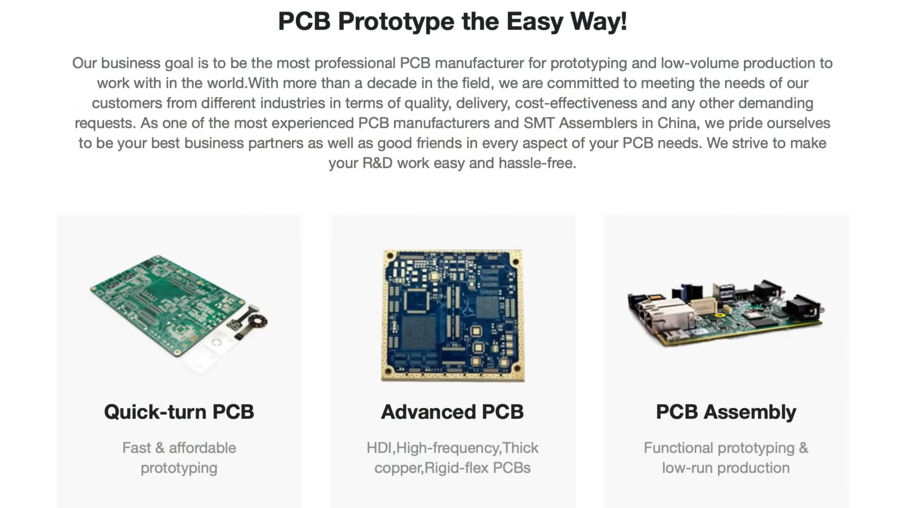
{"action": "scroll", "scroll_direction": "down", "scroll_amount": 3}
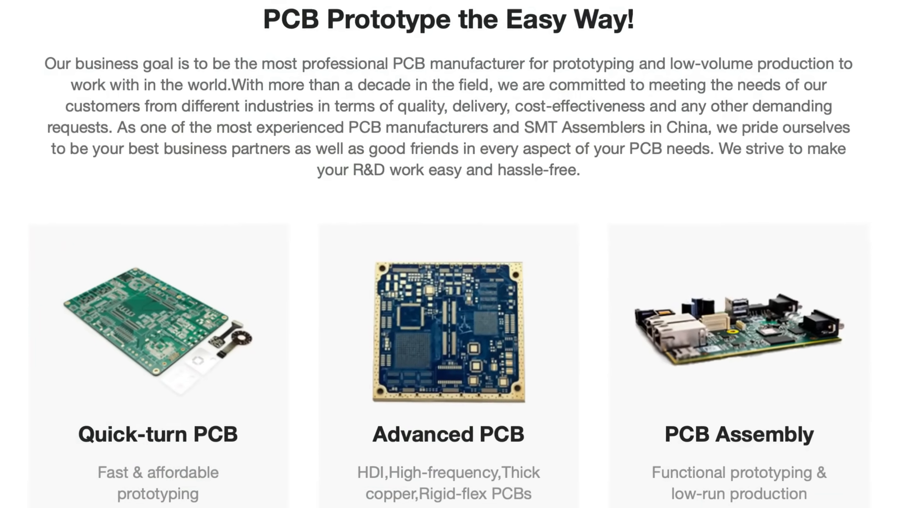
{"action": "scroll", "scroll_direction": "down", "scroll_amount": 3}
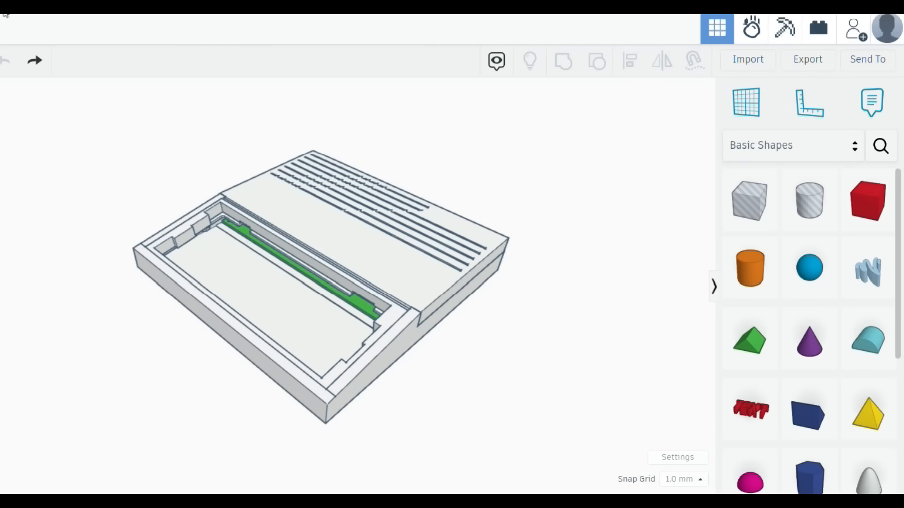
{"action": "mouse_move", "coordinate": [809, 402]}
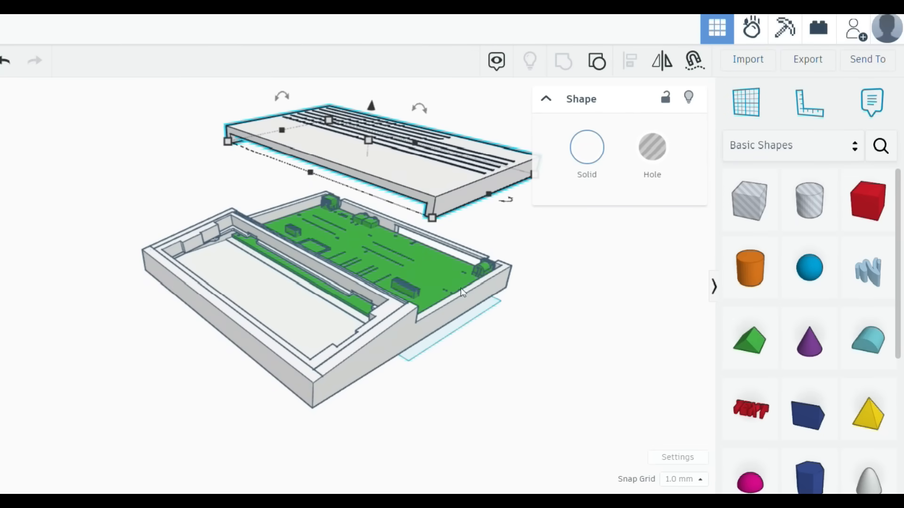
{"action": "left_click", "coordinate": [537, 326]}
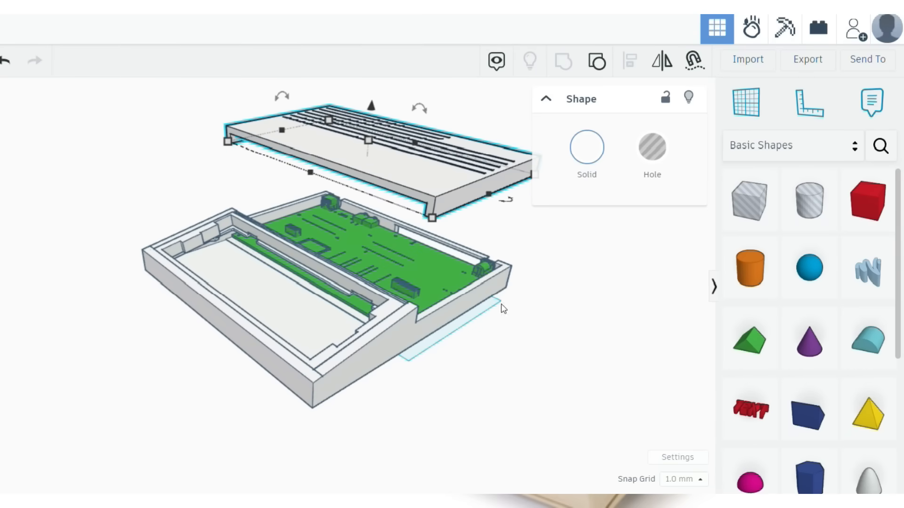
{"action": "left_click", "coordinate": [536, 326]}
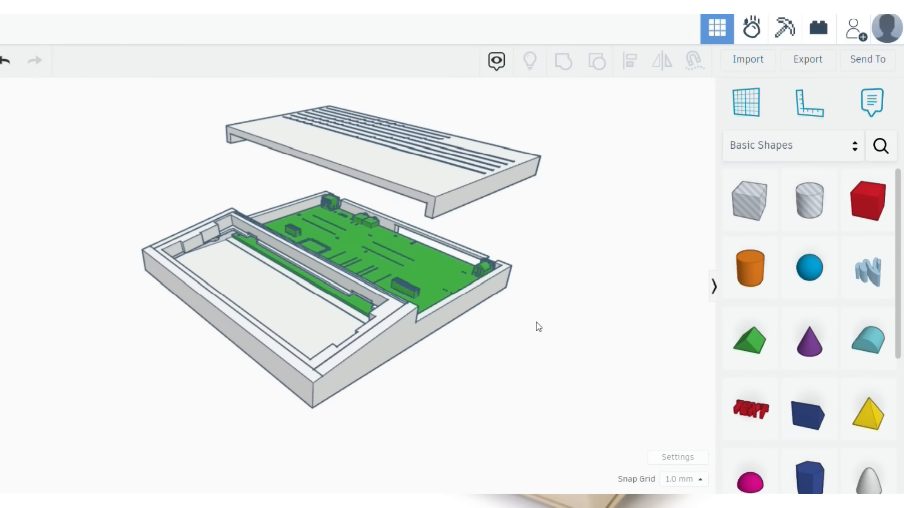